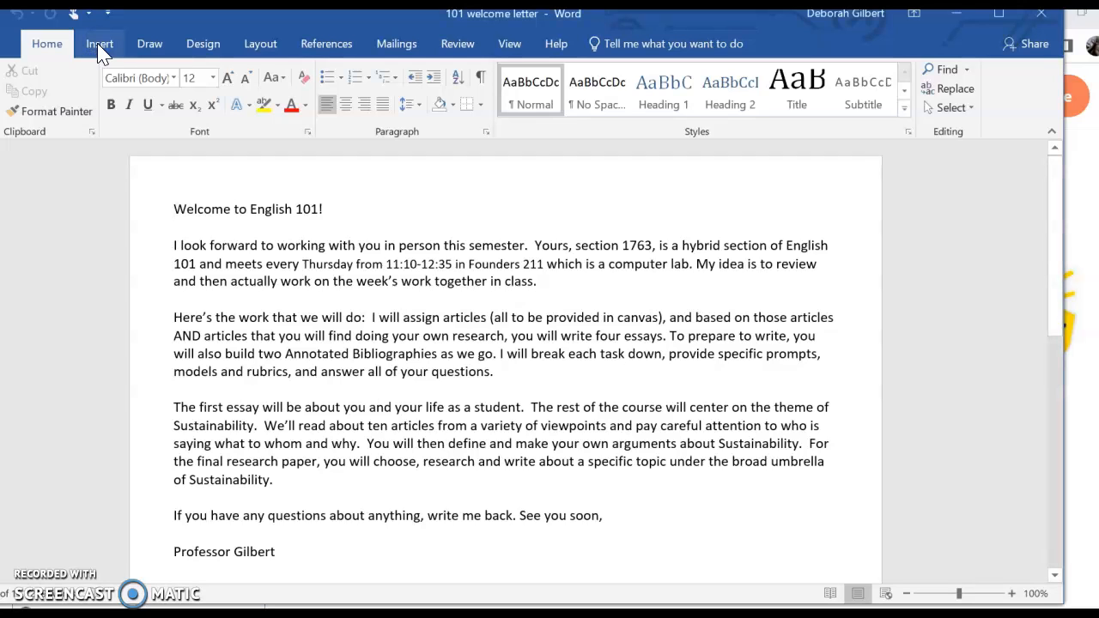
Step: Insert a Plain Number 3 page number at the top right of the letter
{"action": "left_click", "coordinate": [100, 44]}
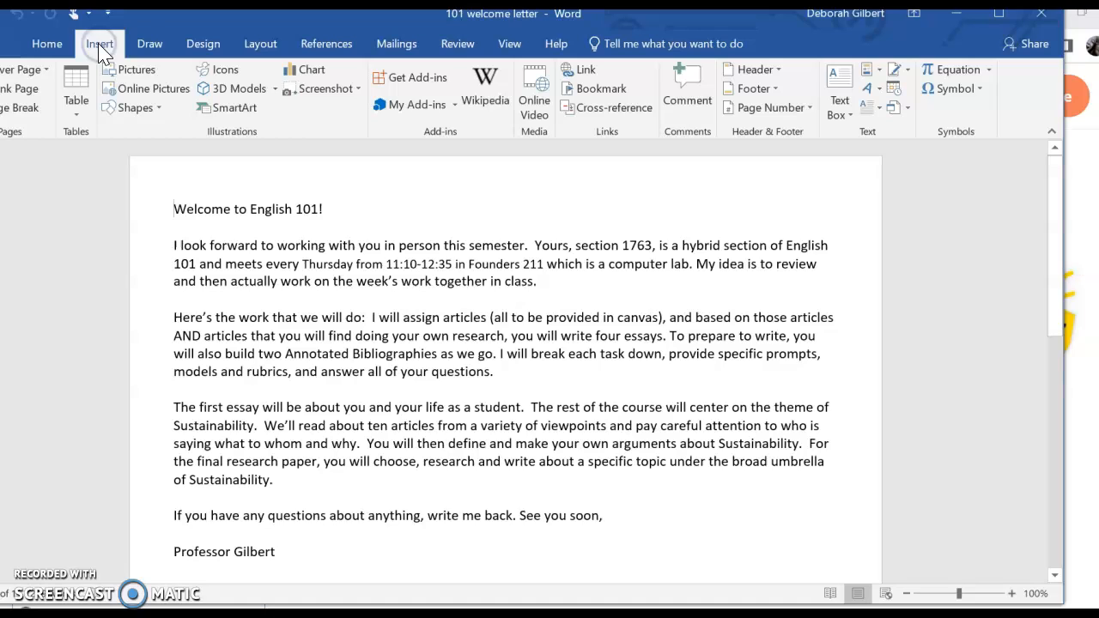
{"action": "mouse_move", "coordinate": [781, 107]}
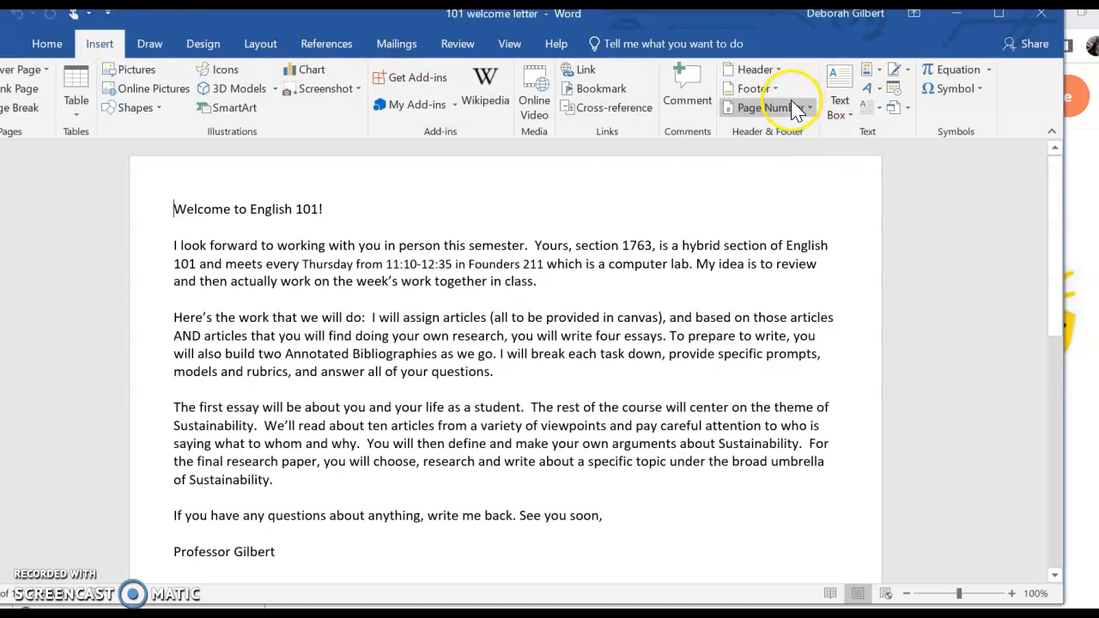
{"action": "left_click", "coordinate": [762, 108]}
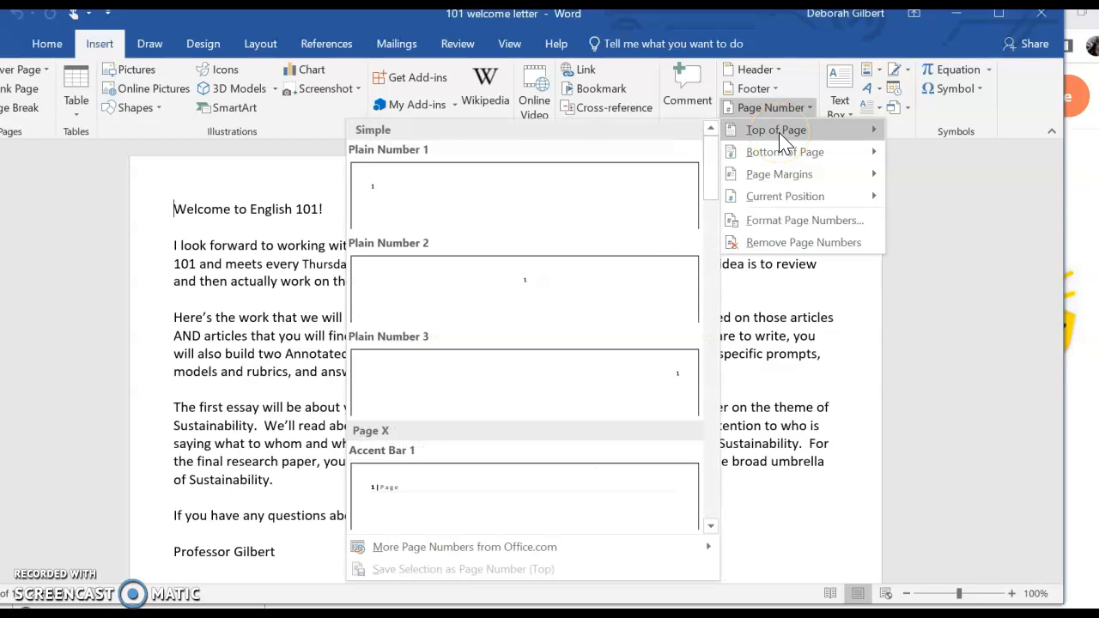
{"action": "mouse_move", "coordinate": [676, 382]}
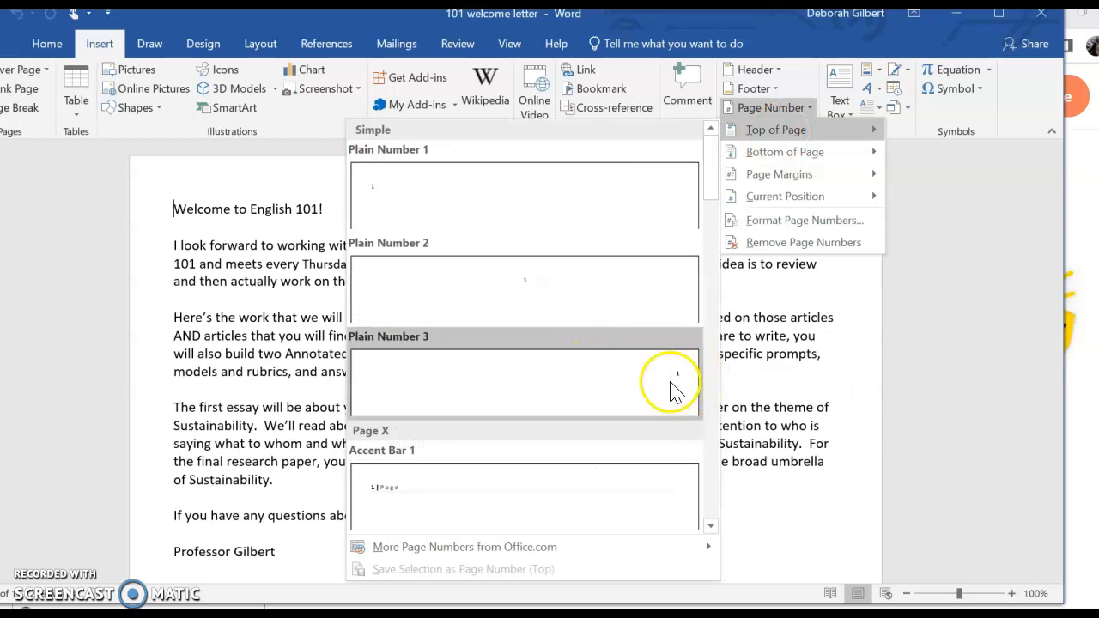
{"action": "left_click", "coordinate": [524, 382]}
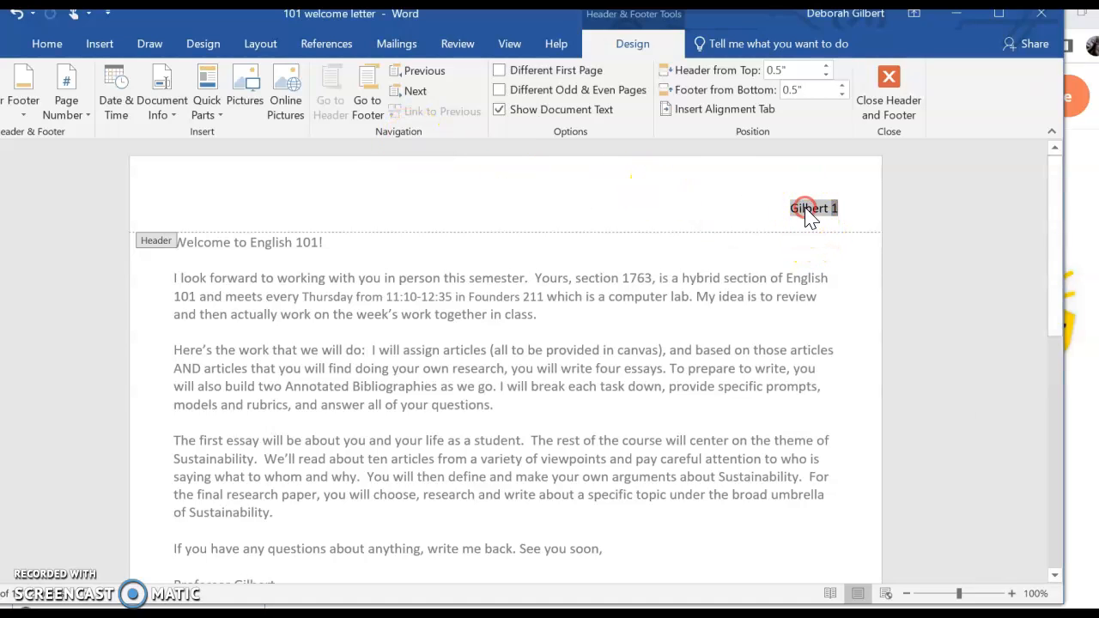
Step: Browse the Font dialog for the 'Gilbert 1' header text, then close it
{"action": "right_click", "coordinate": [812, 208]}
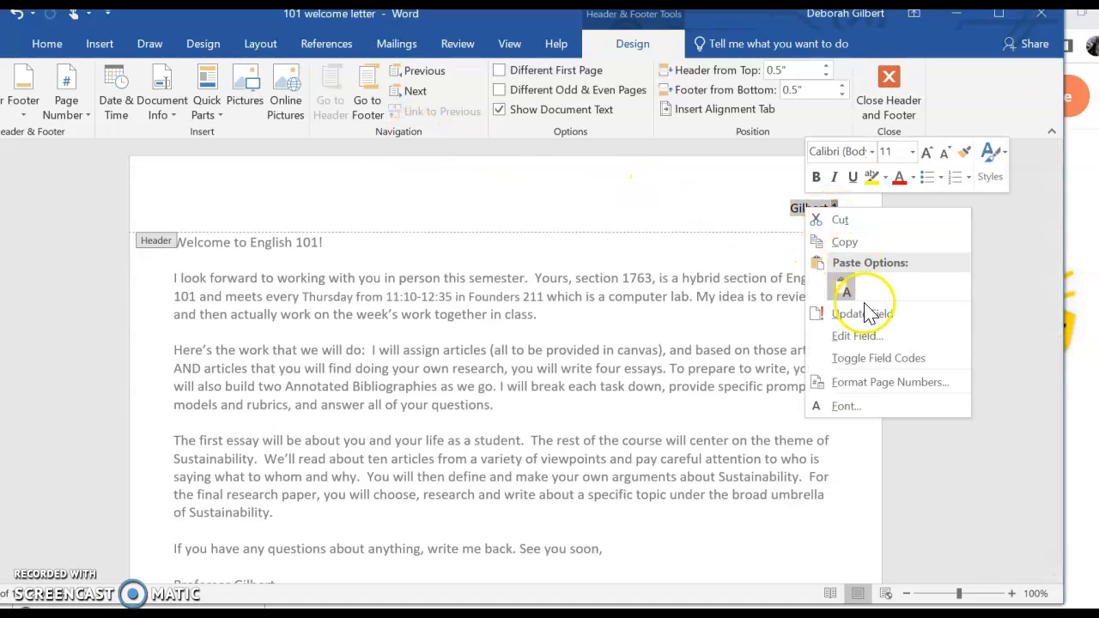
{"action": "left_click", "coordinate": [846, 405]}
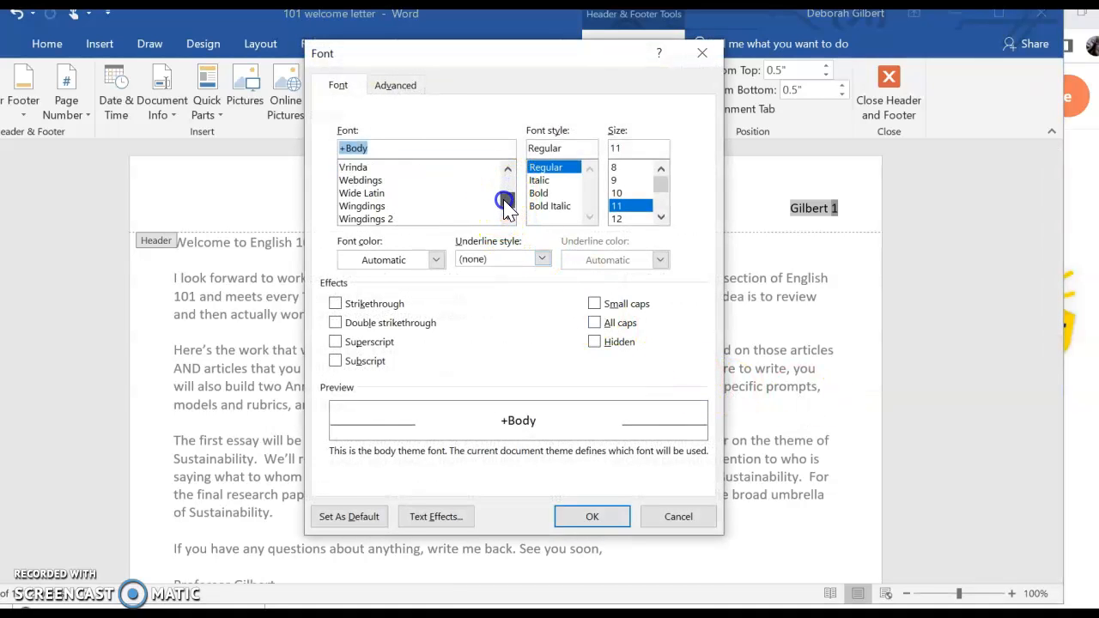
{"action": "left_click", "coordinate": [505, 201]}
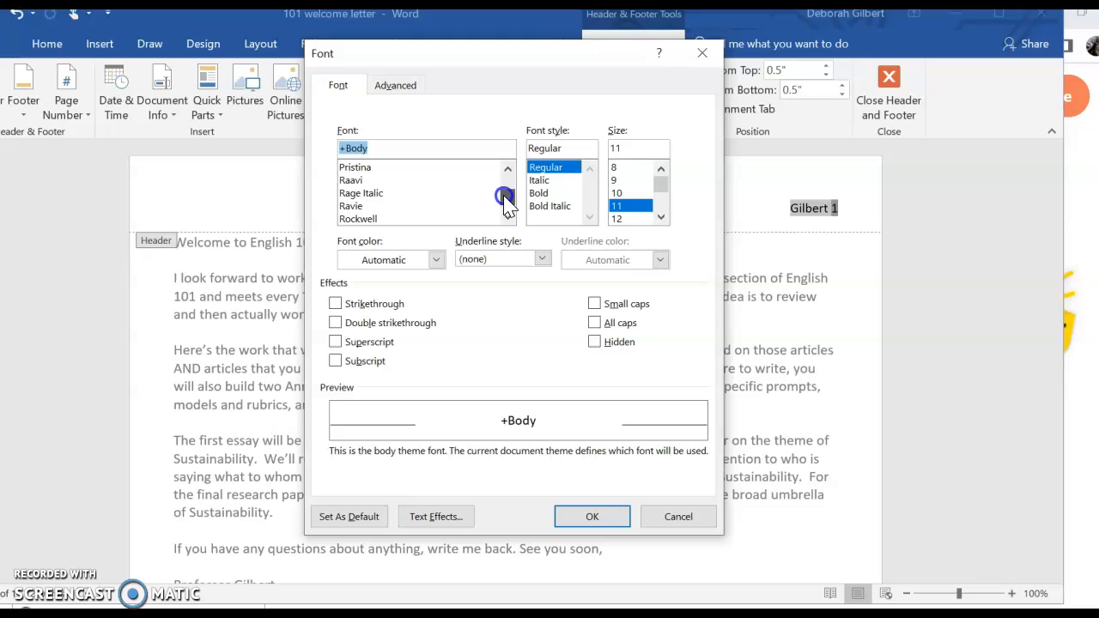
{"action": "scroll", "scroll_direction": "down", "scroll_amount": 3}
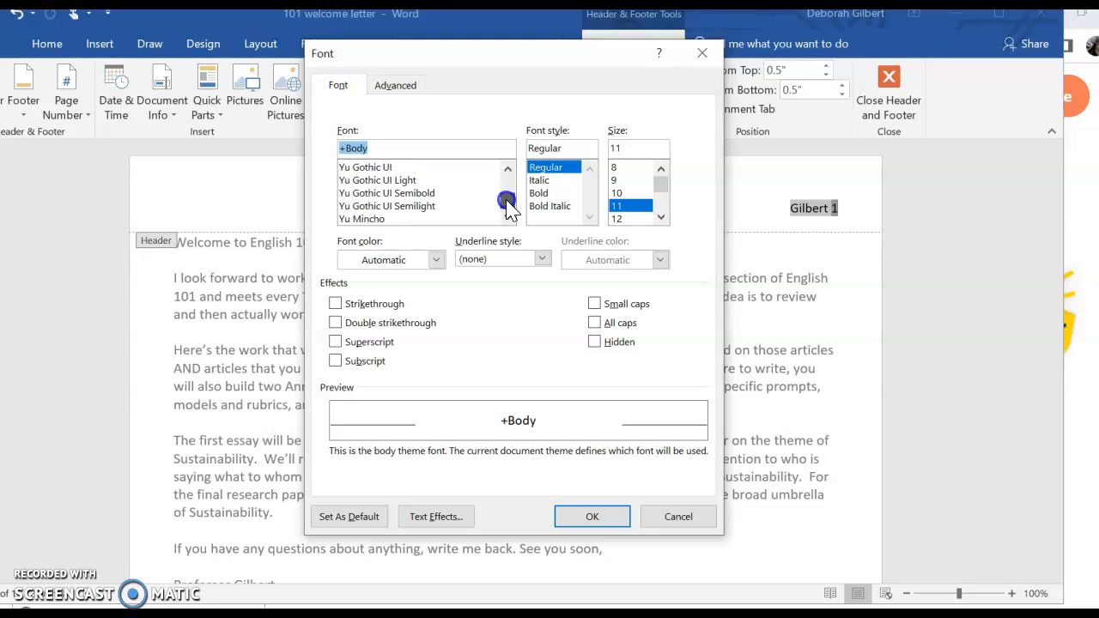
{"action": "left_click", "coordinate": [507, 169]}
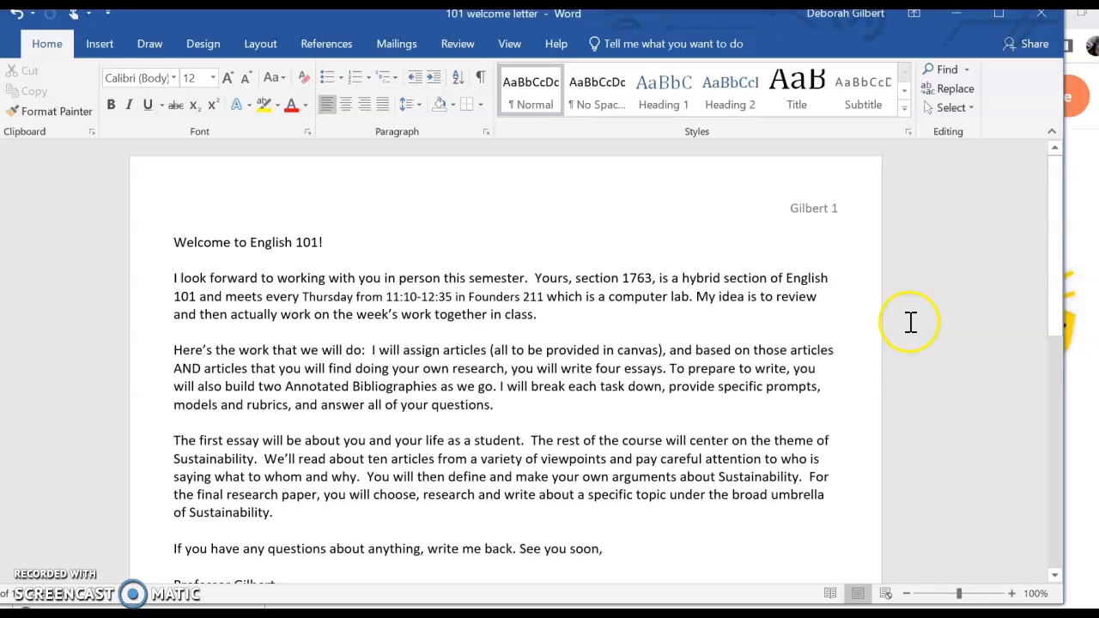
Step: Scroll down to the second page to check its header reads 'Gilbert 2'
{"action": "scroll", "scroll_direction": "down", "scroll_amount": 3}
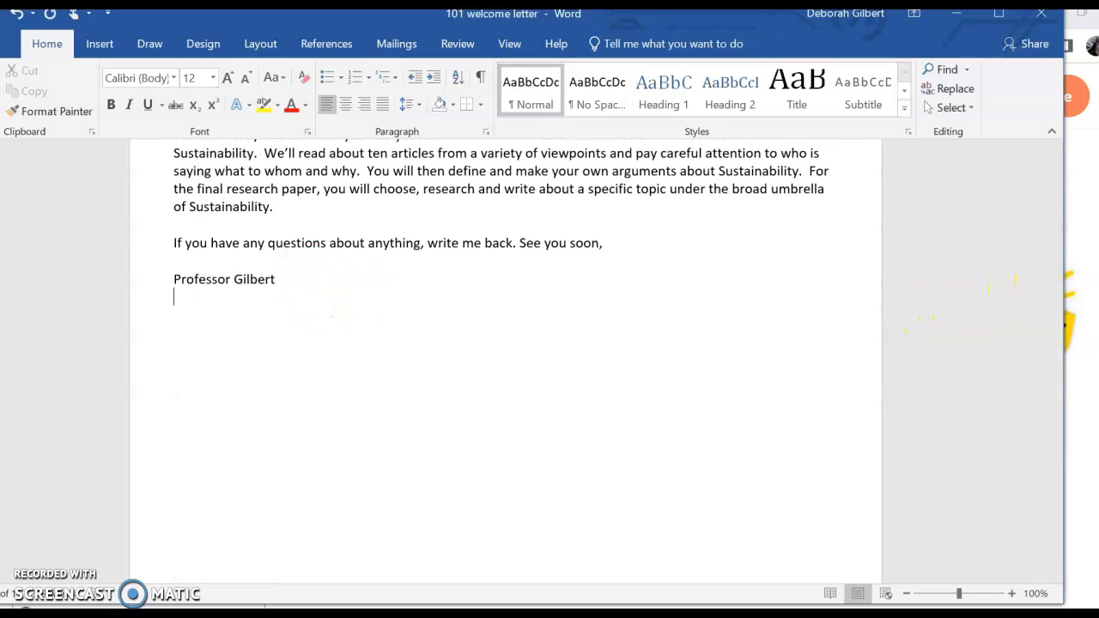
{"action": "scroll", "scroll_direction": "down", "scroll_amount": 3}
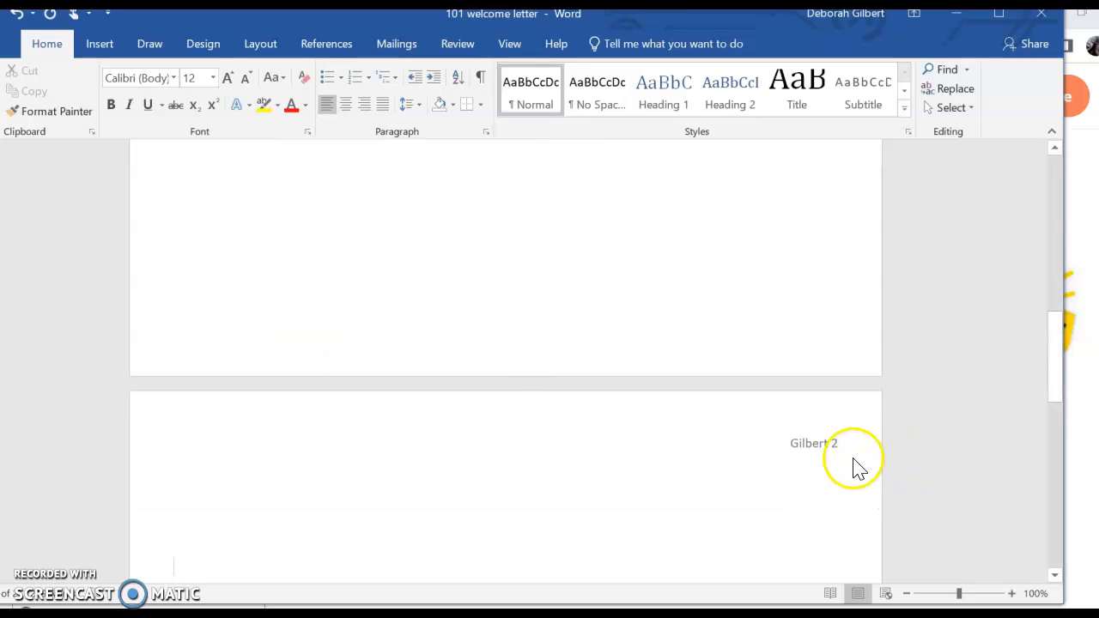
{"action": "mouse_move", "coordinate": [721, 420]}
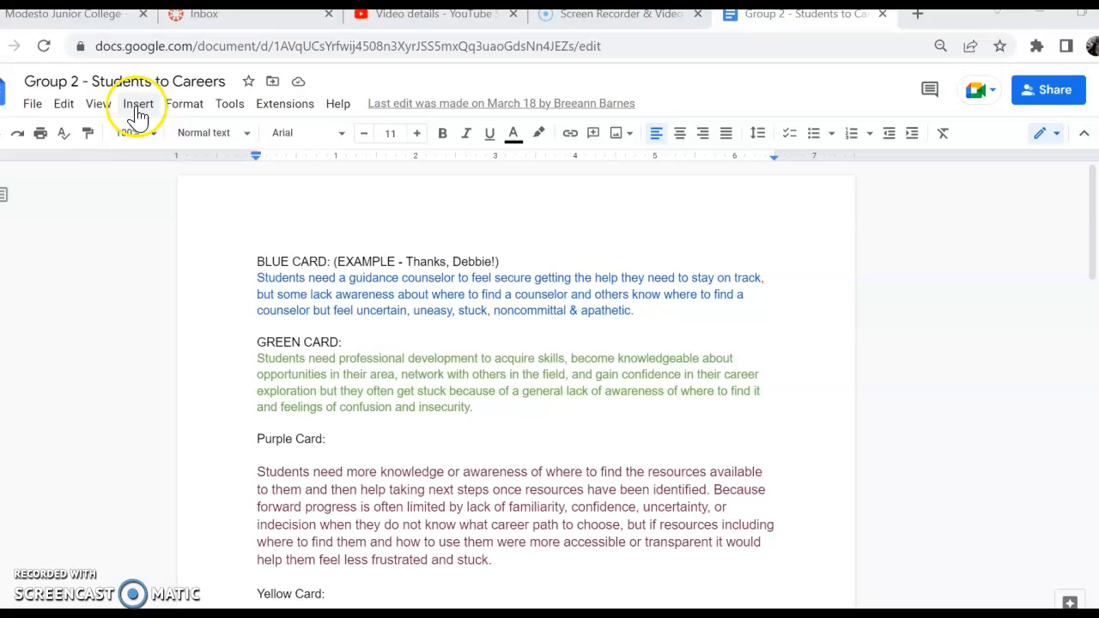
Step: Add page numbers at the top right of the Google Docs header
{"action": "left_click", "coordinate": [138, 103]}
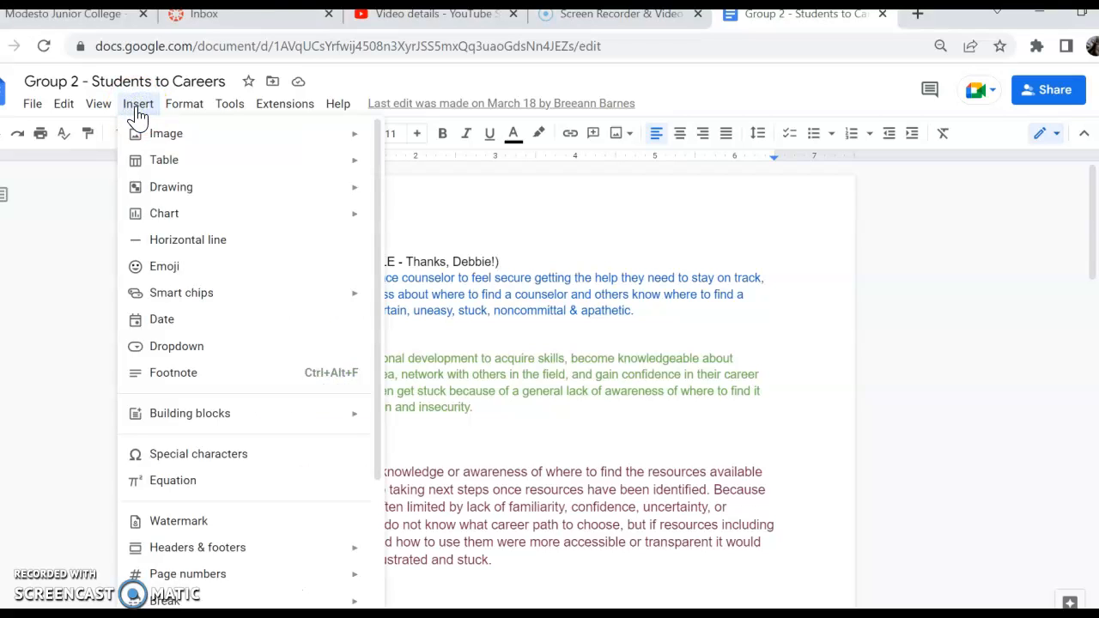
{"action": "mouse_move", "coordinate": [188, 573]}
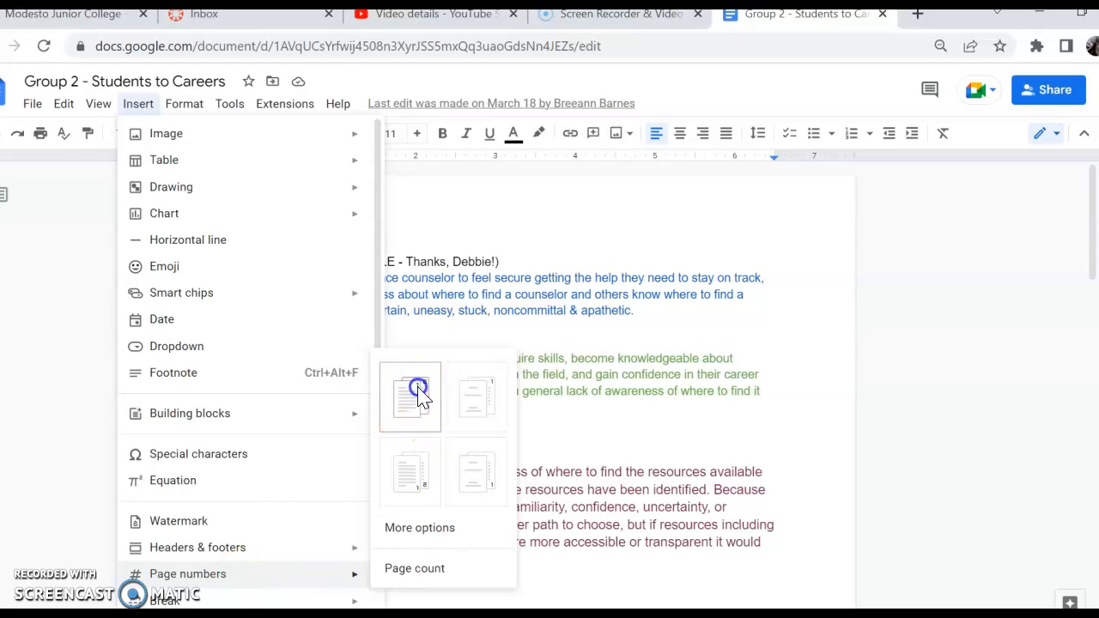
{"action": "left_click", "coordinate": [409, 395]}
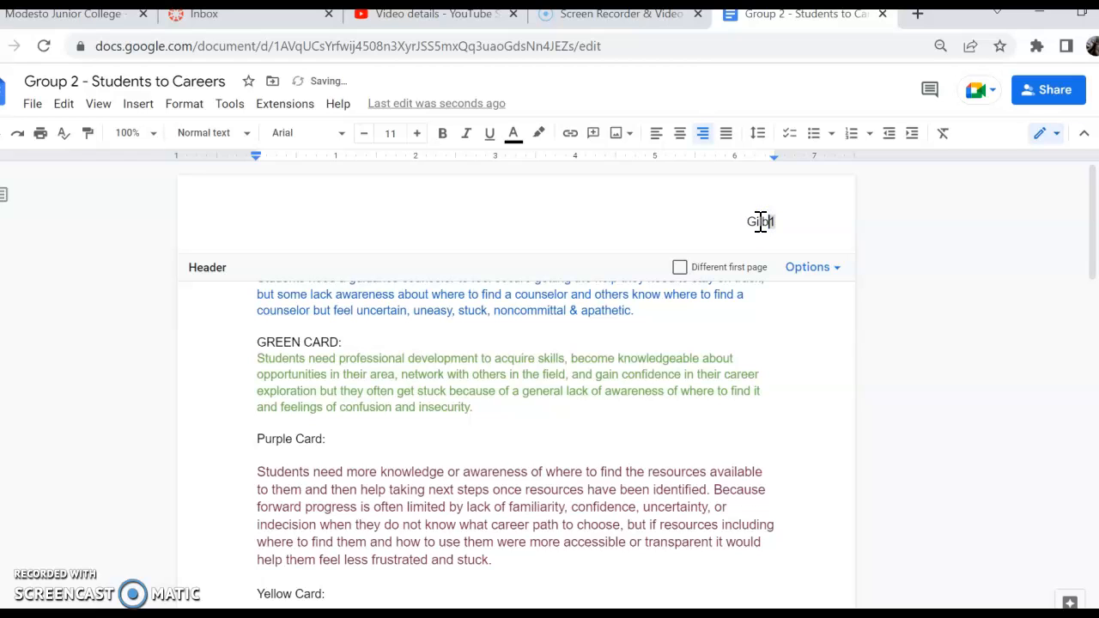
Step: Select the 'Gilbert 1' header text and bring up its context menu
{"action": "double_click", "coordinate": [748, 222]}
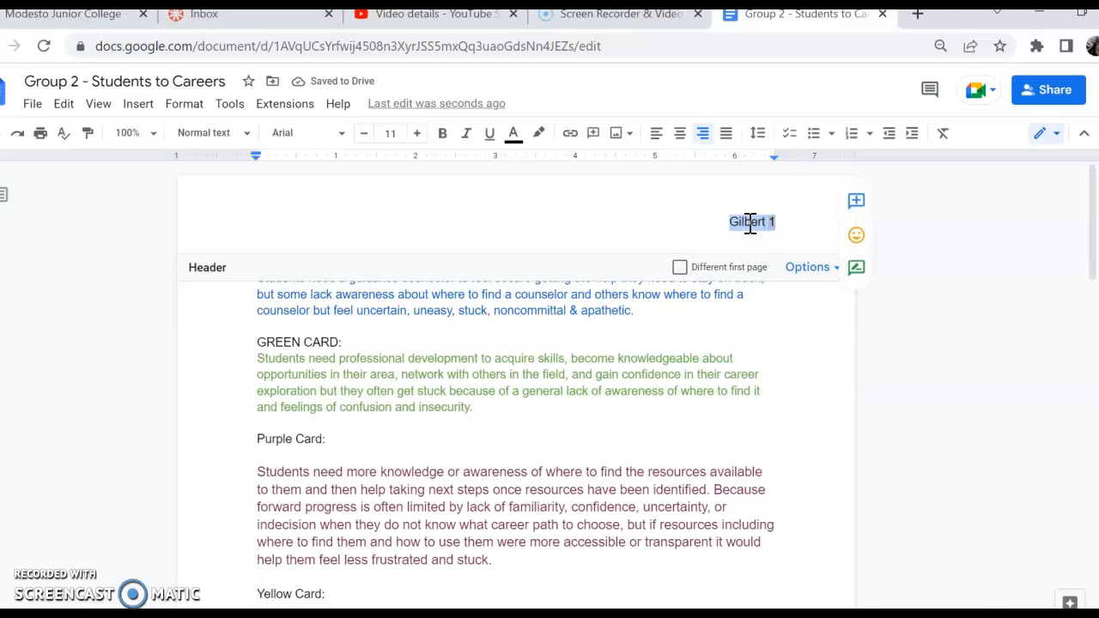
{"action": "right_click", "coordinate": [684, 312]}
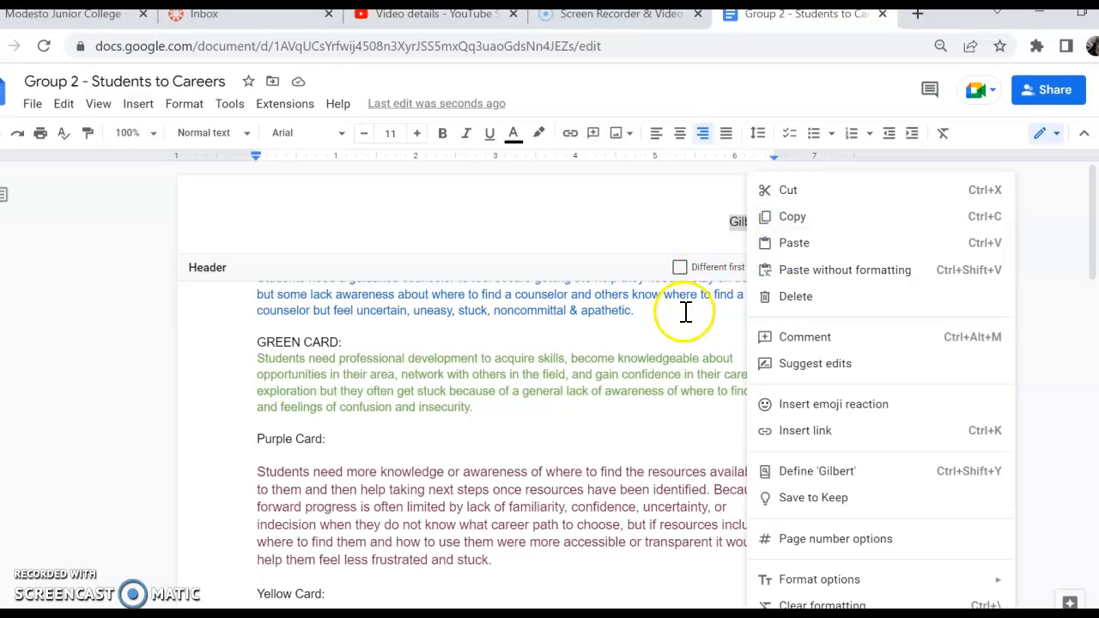